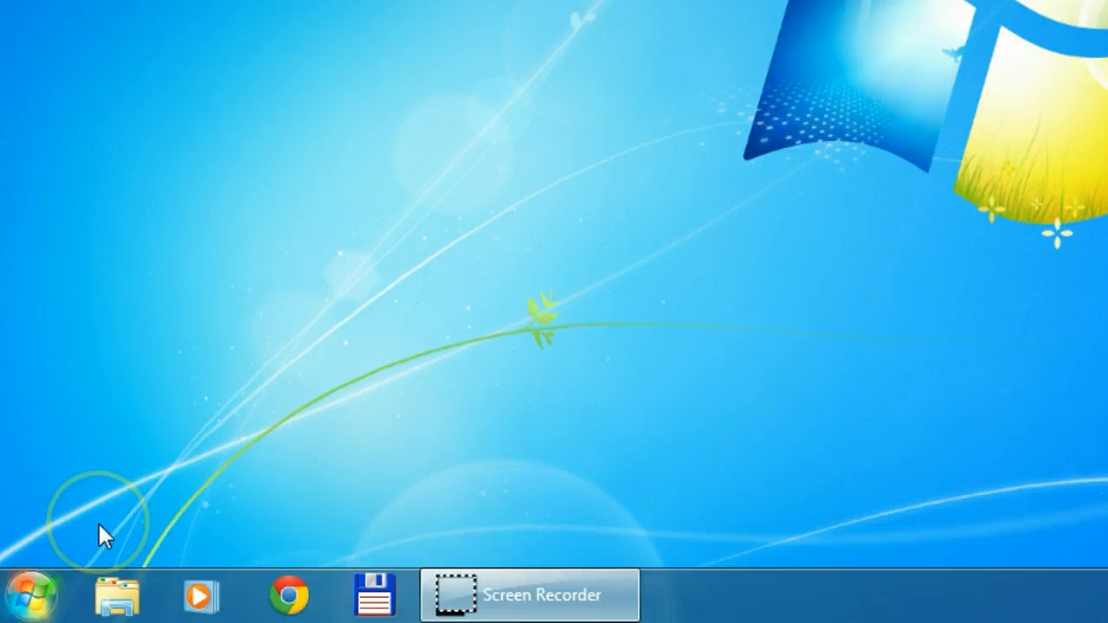
- Bring up the Start menu listing Calculator, Paint and Launchy
{"action": "left_click", "coordinate": [26, 594]}
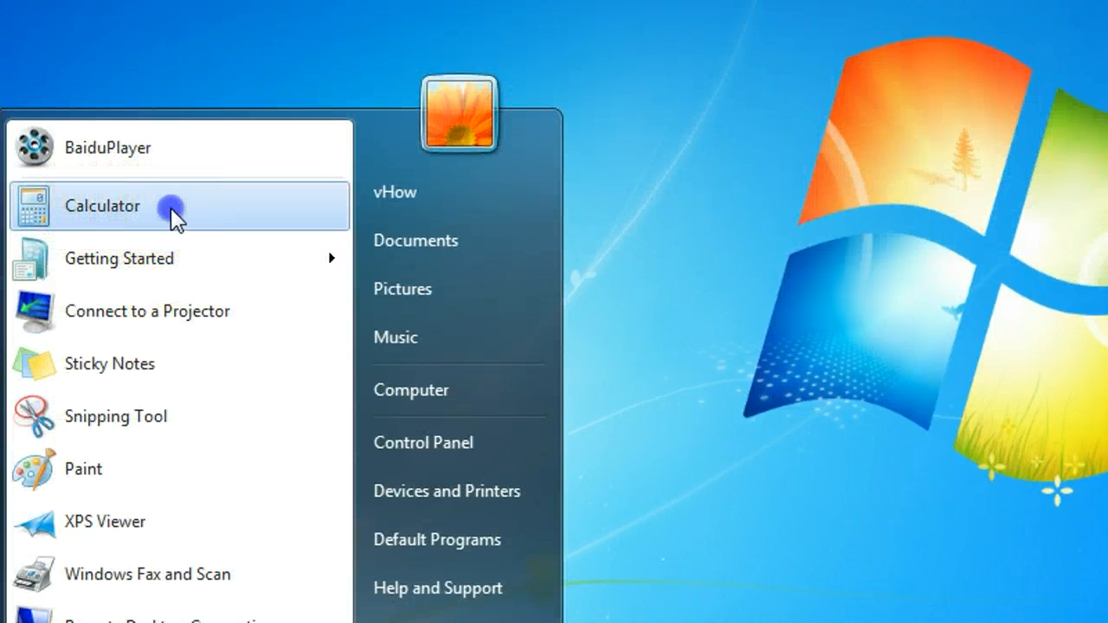
{"action": "left_click", "coordinate": [102, 204]}
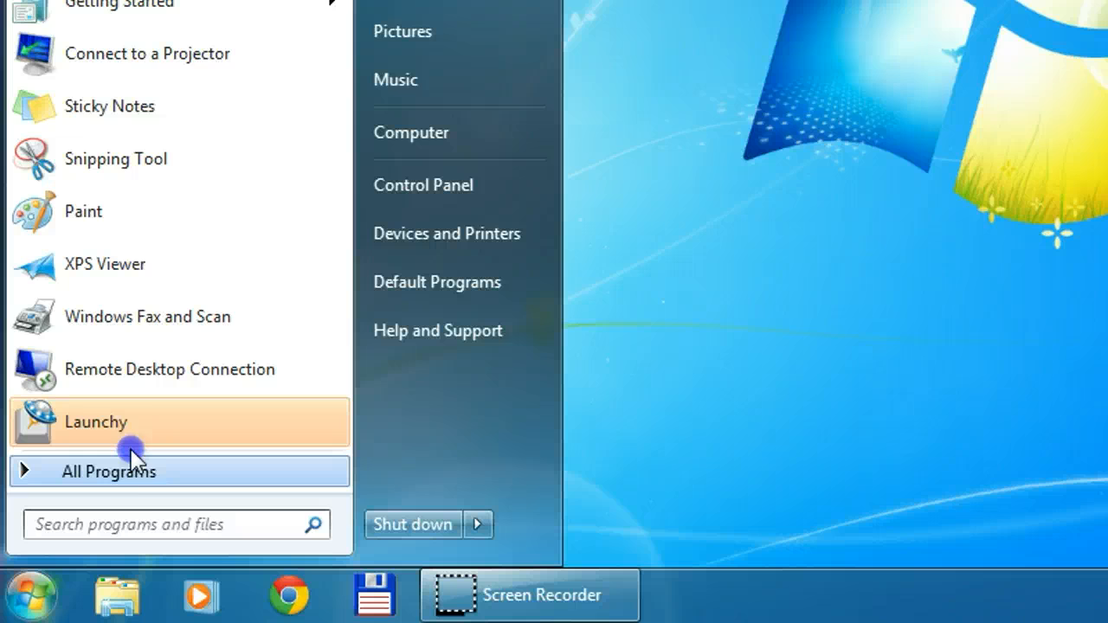
- Browse All Programs down to the Microsoft Office 2003 folder, then dismiss the Start menu
{"action": "left_click", "coordinate": [107, 471]}
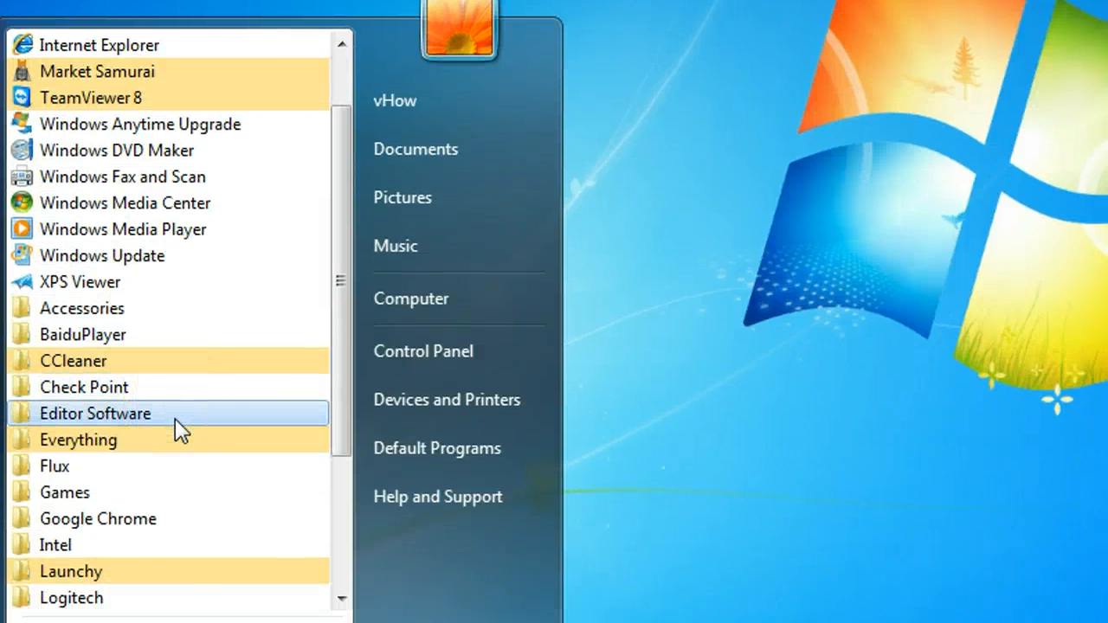
{"action": "scroll", "scroll_direction": "down", "scroll_amount": 3}
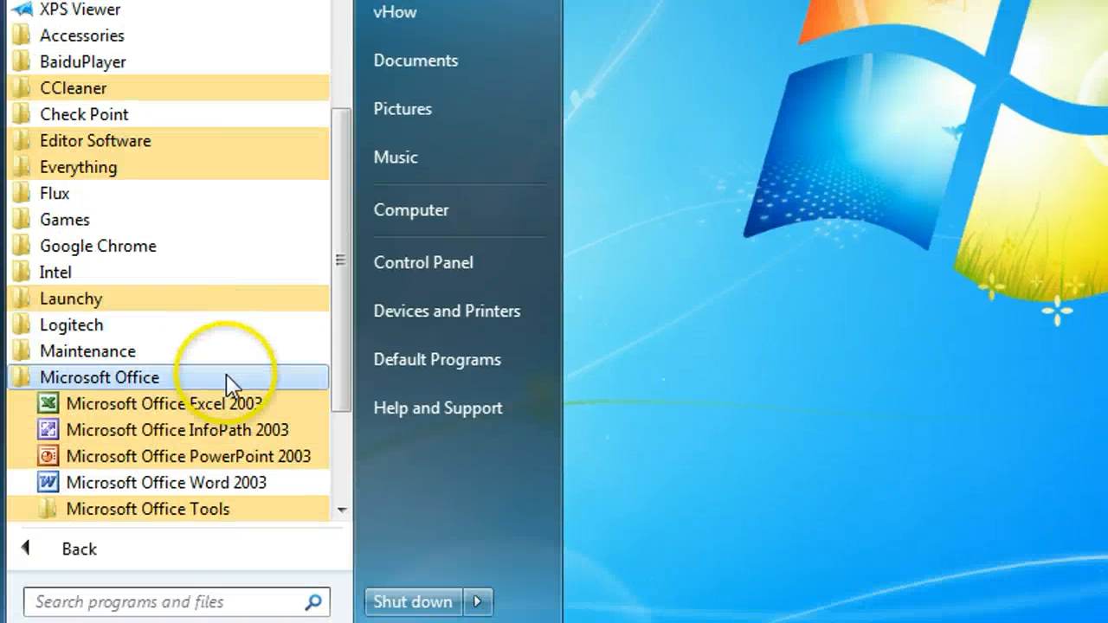
{"action": "mouse_move", "coordinate": [142, 391]}
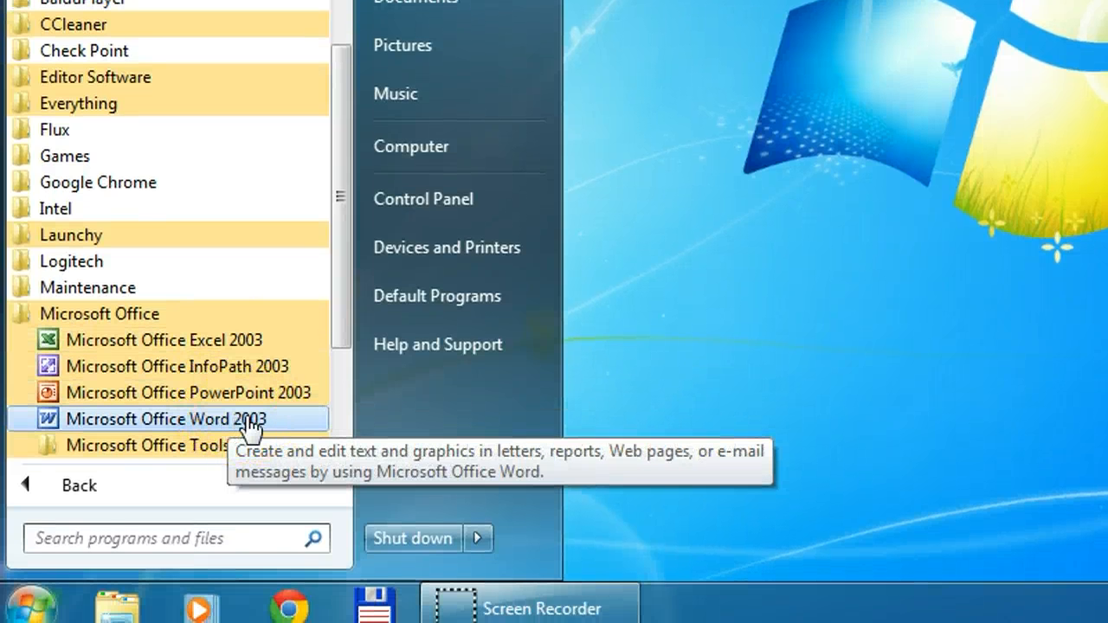
{"action": "mouse_move", "coordinate": [667, 259]}
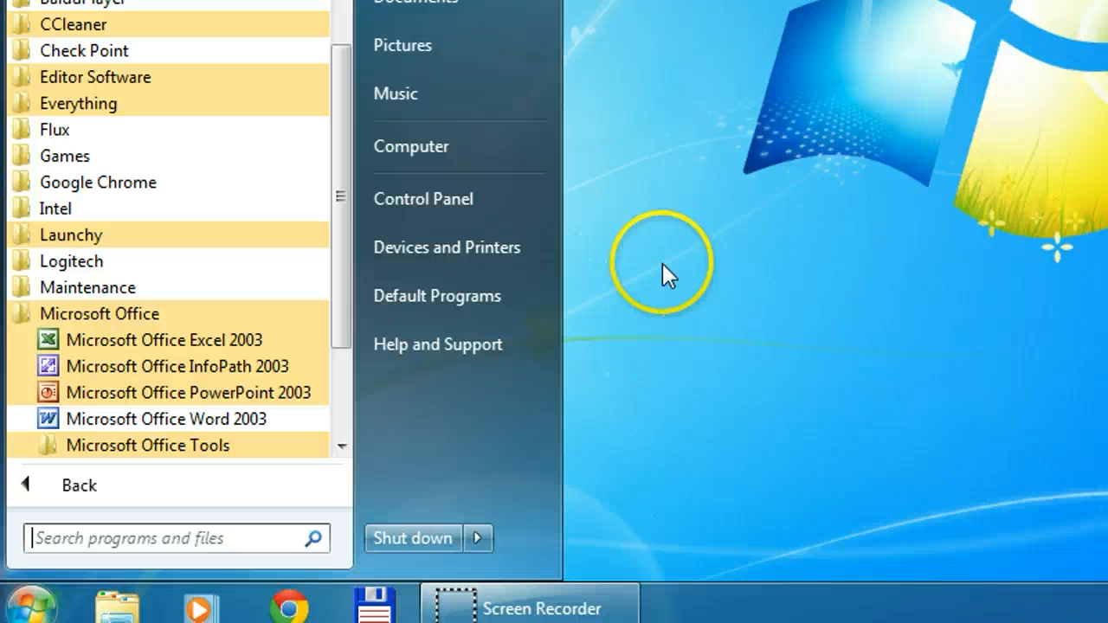
{"action": "left_click", "coordinate": [666, 263]}
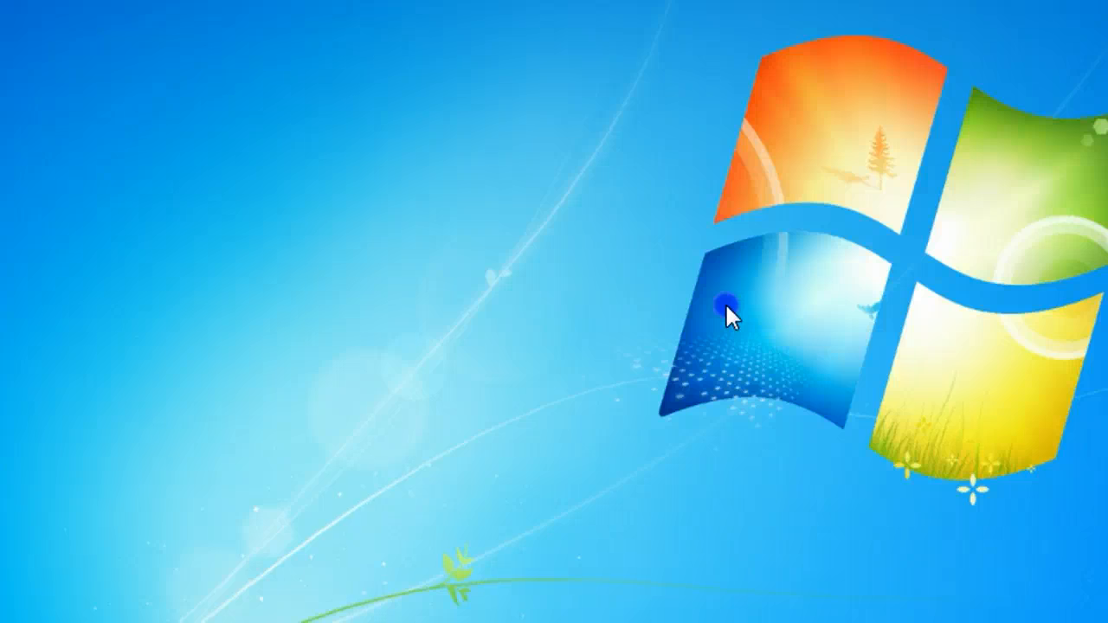
- Launch Calculator through Launchy by searching 'cal'
{"action": "type", "text": "word"}
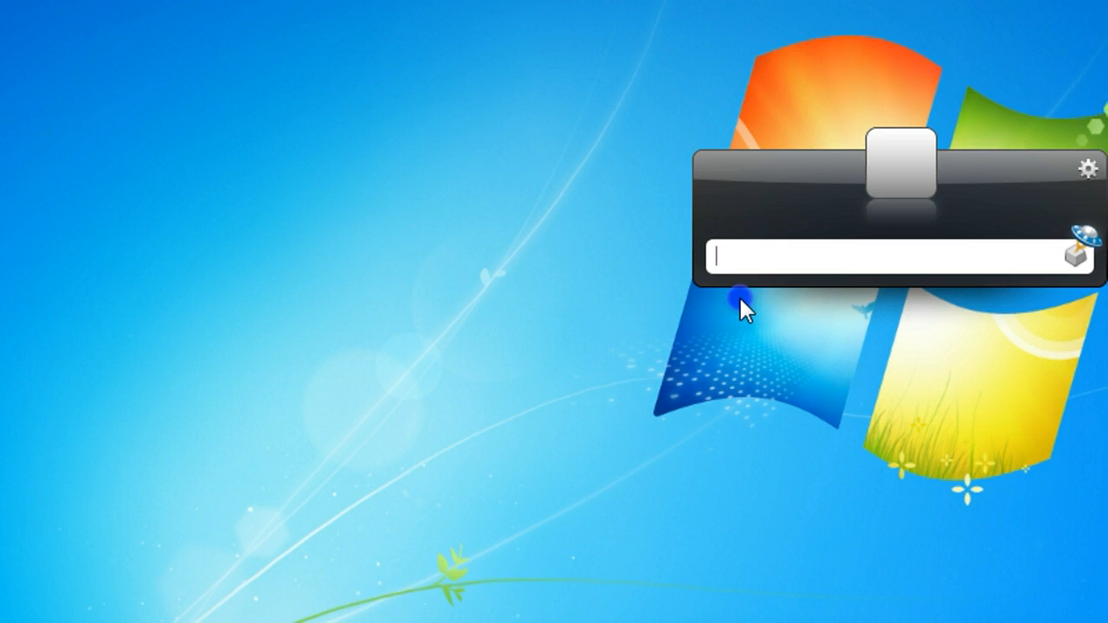
{"action": "type", "text": "cal"}
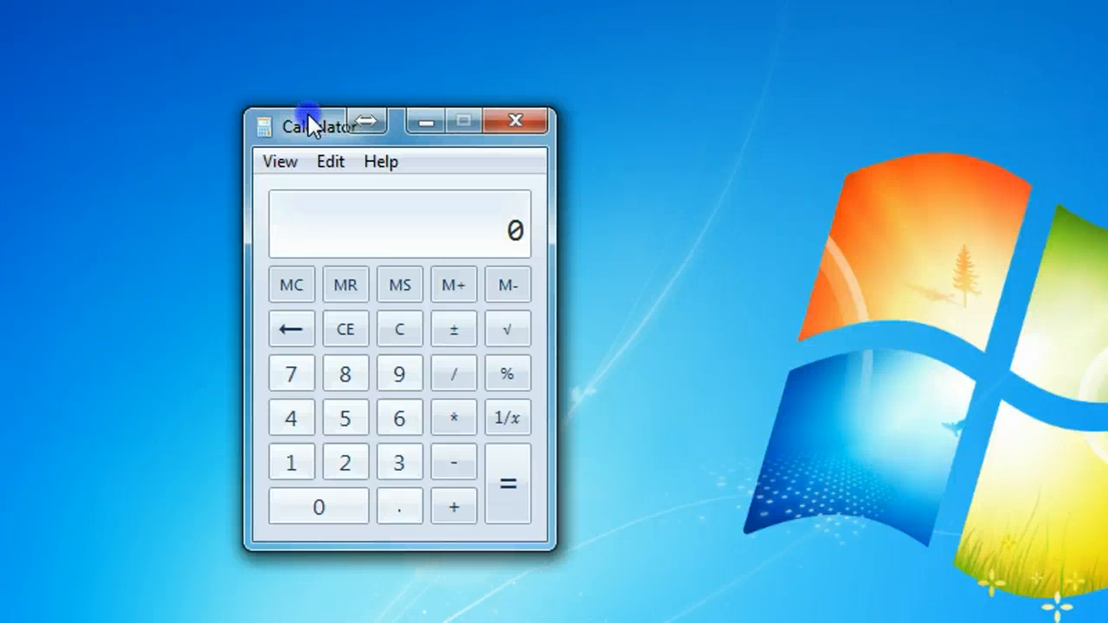
{"action": "mouse_move", "coordinate": [321, 135]}
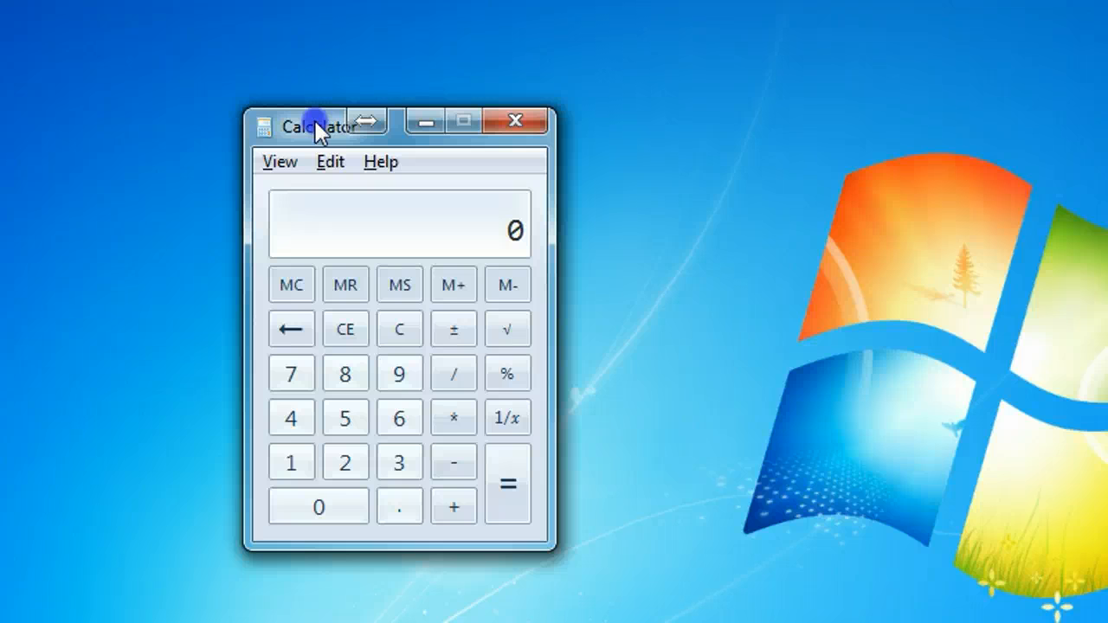
- Search Launchy for 'word' to list WordPad and Word 2003, then dismiss it
{"action": "type", "text": "cal"}
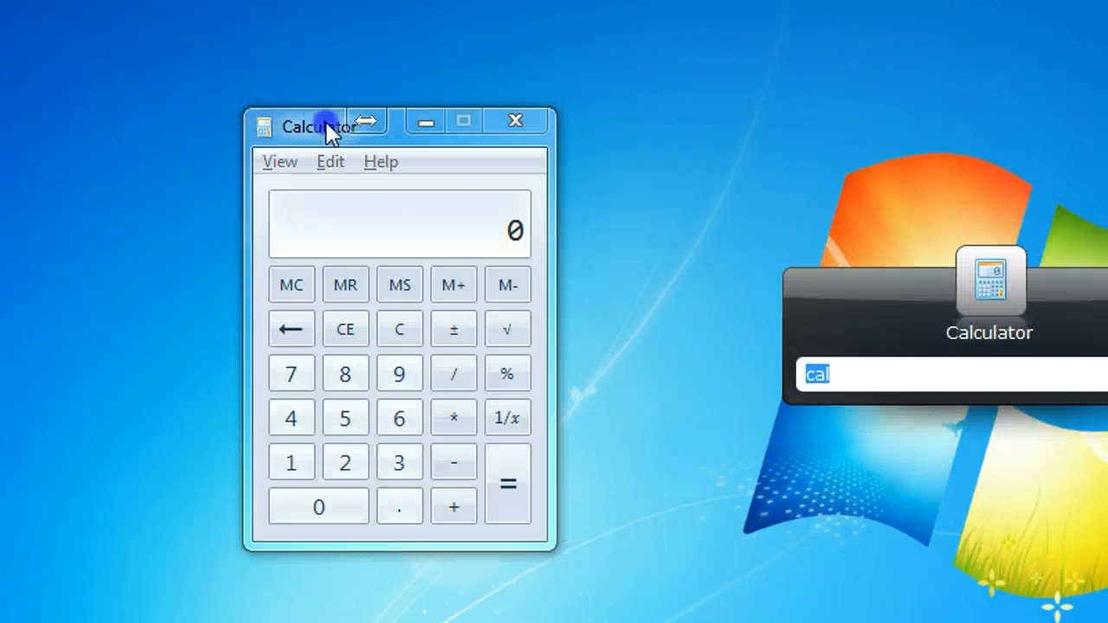
{"action": "type", "text": "w"}
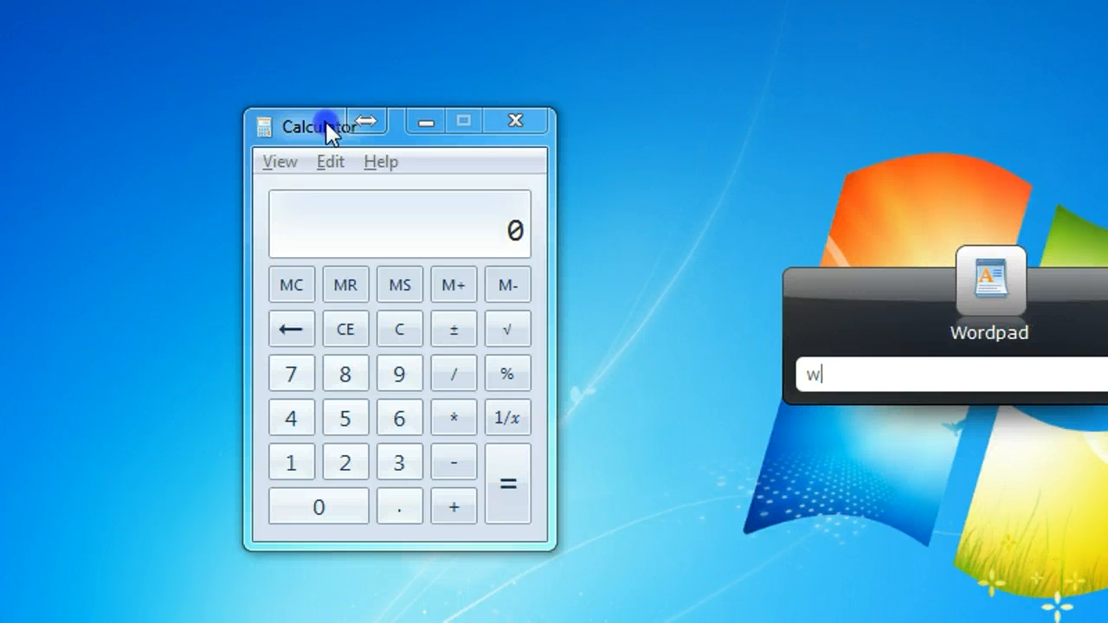
{"action": "type", "text": "ord"}
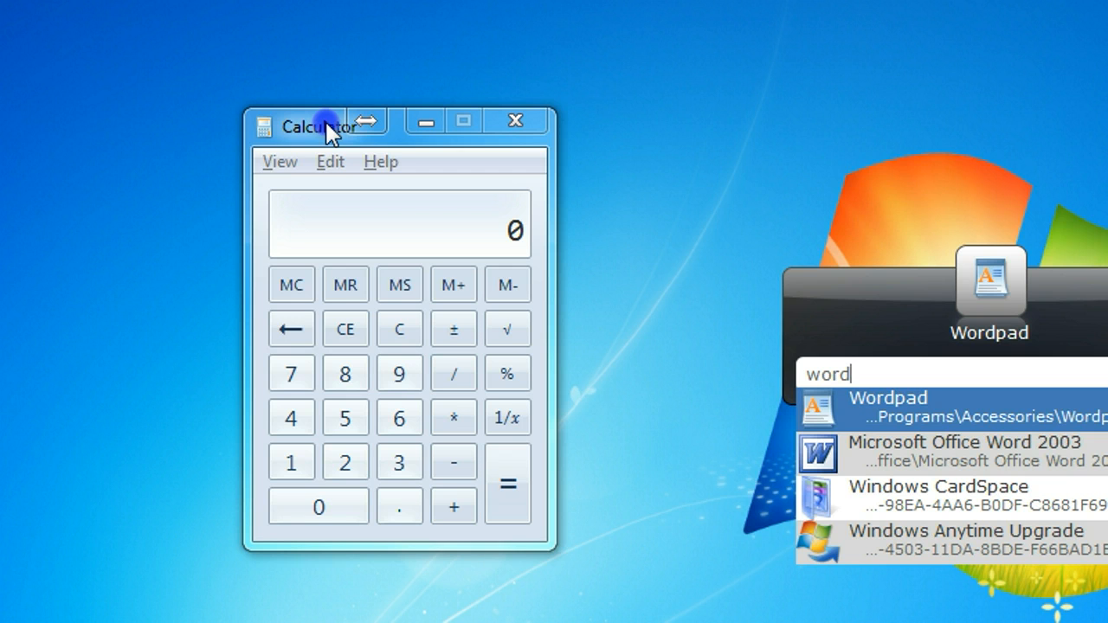
{"action": "key", "text": "Down"}
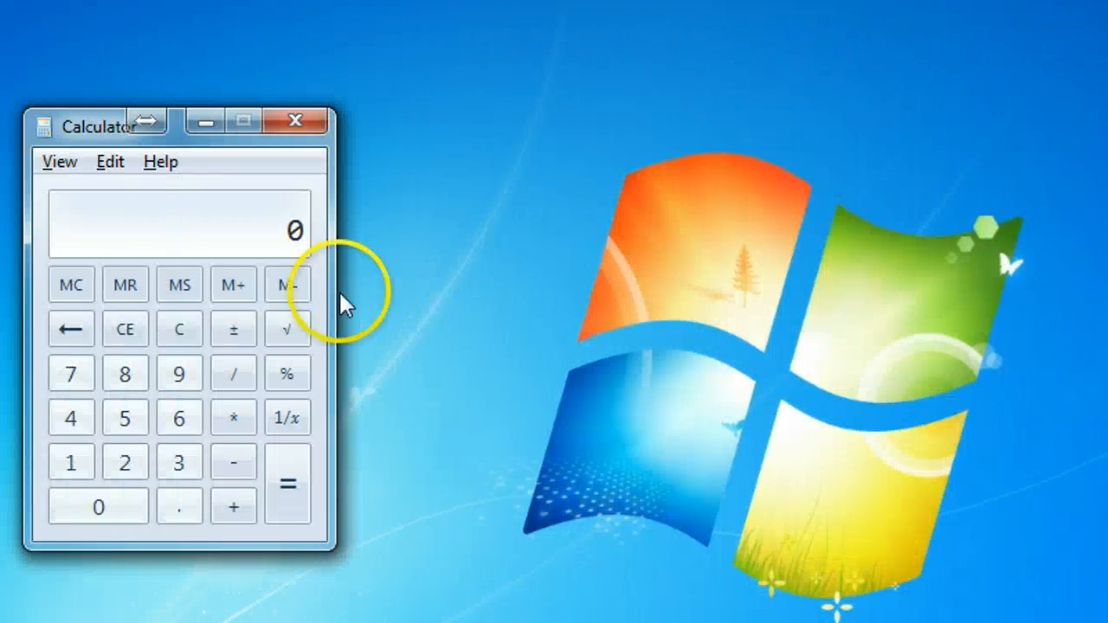
- Close the Calculator window, leaving the desktop empty
{"action": "left_click", "coordinate": [298, 121]}
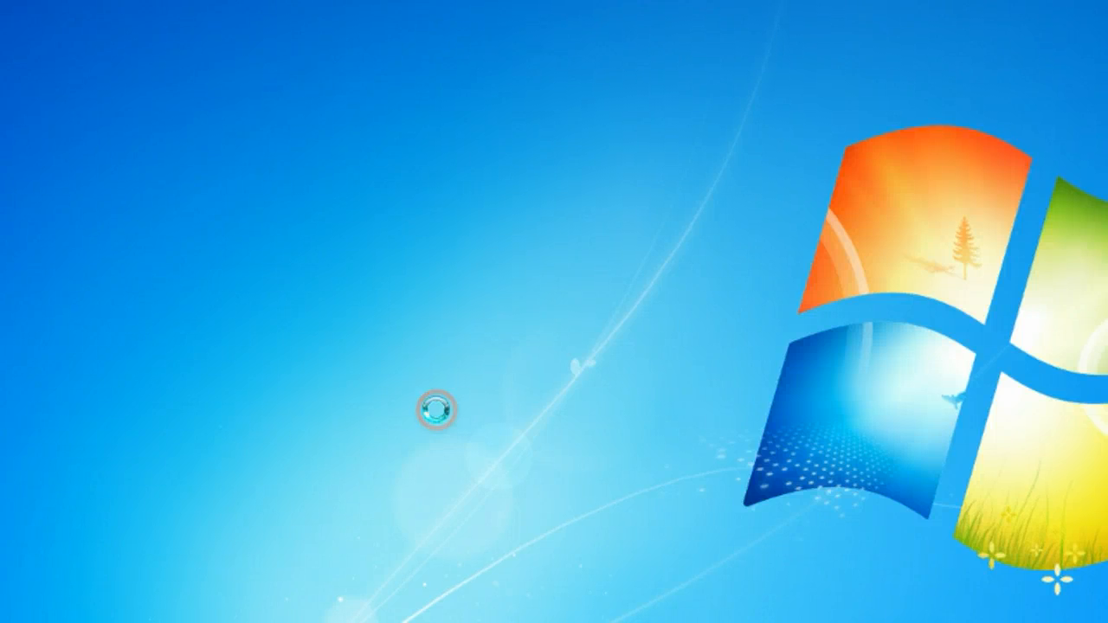
- Show the desktop icons via the desktop's View > Show desktop icons option
{"action": "right_click", "coordinate": [432, 412]}
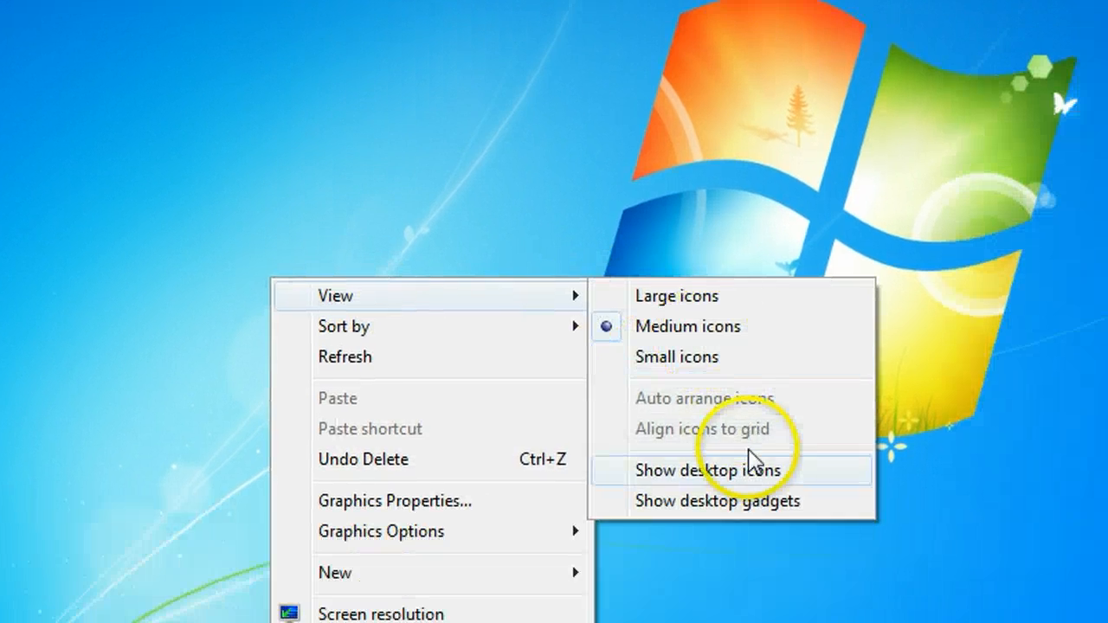
{"action": "left_click", "coordinate": [707, 471]}
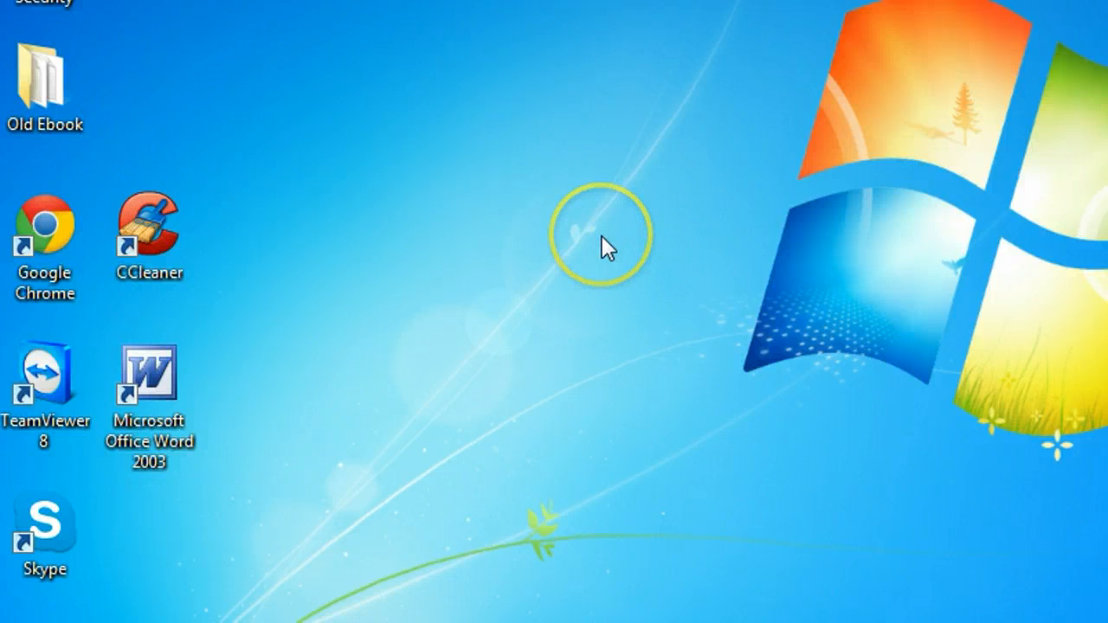
- Hide the desktop icons again and search Launchy for 'word', matching Word 2003
{"action": "right_click", "coordinate": [610, 243]}
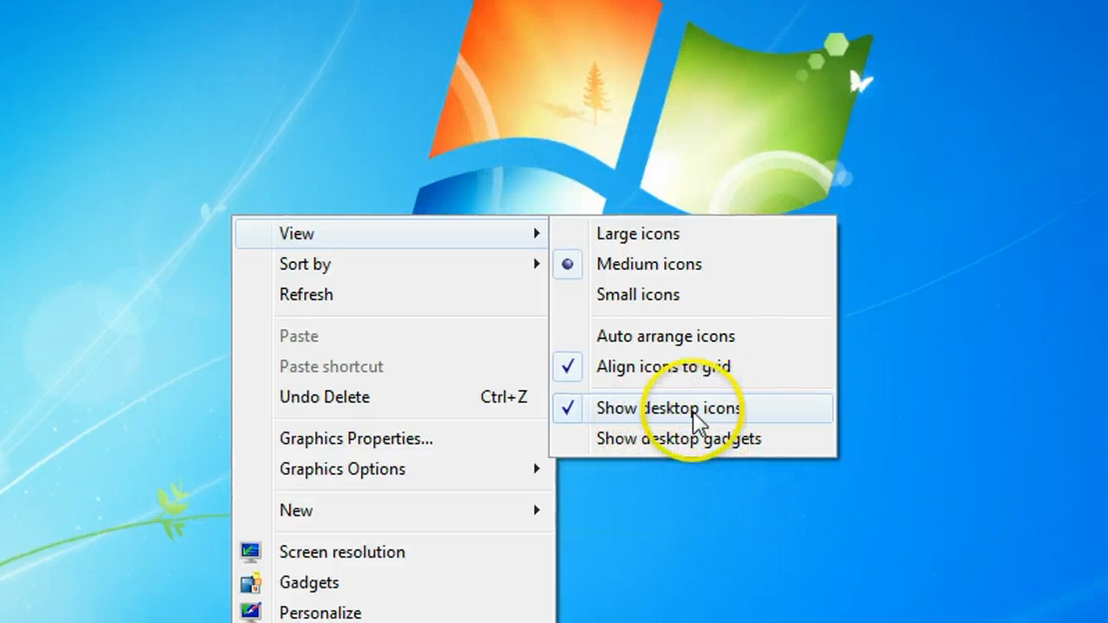
{"action": "left_click", "coordinate": [663, 409]}
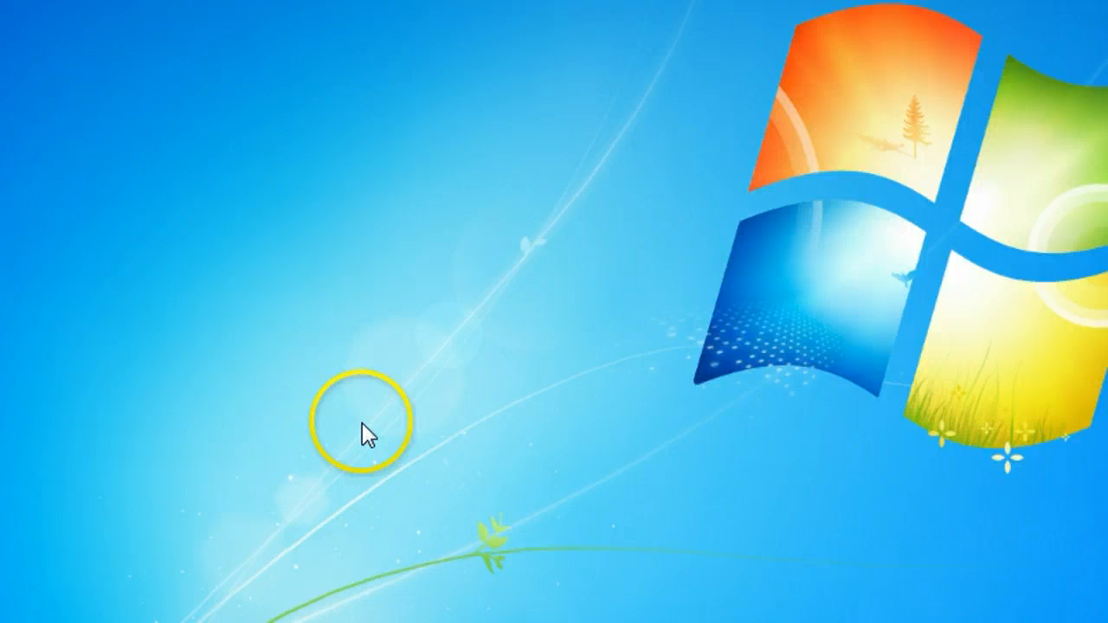
{"action": "type", "text": "word"}
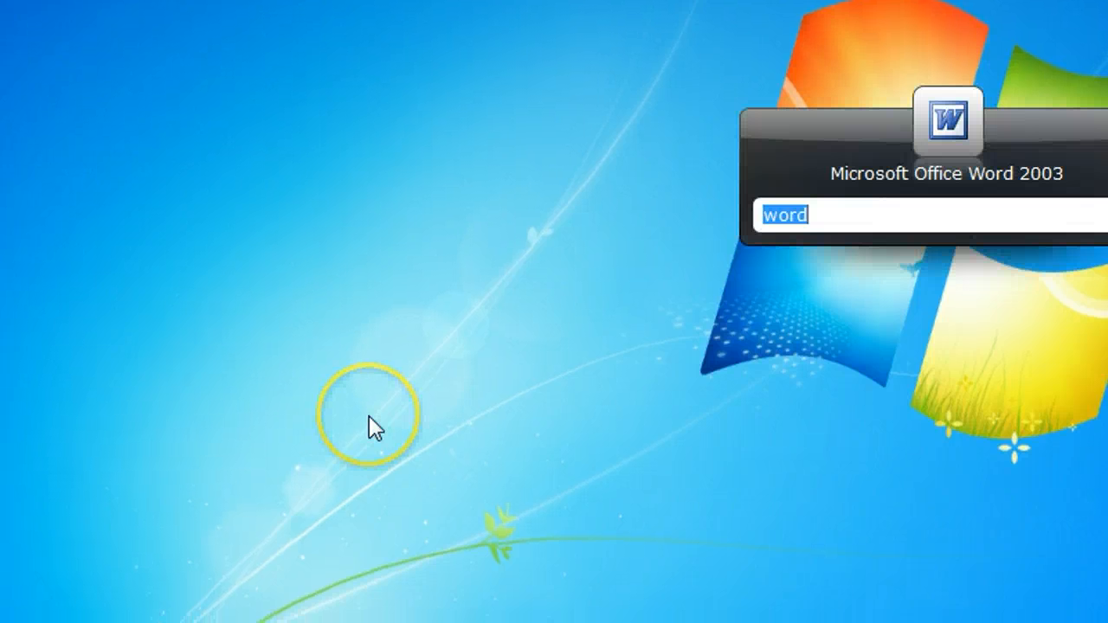